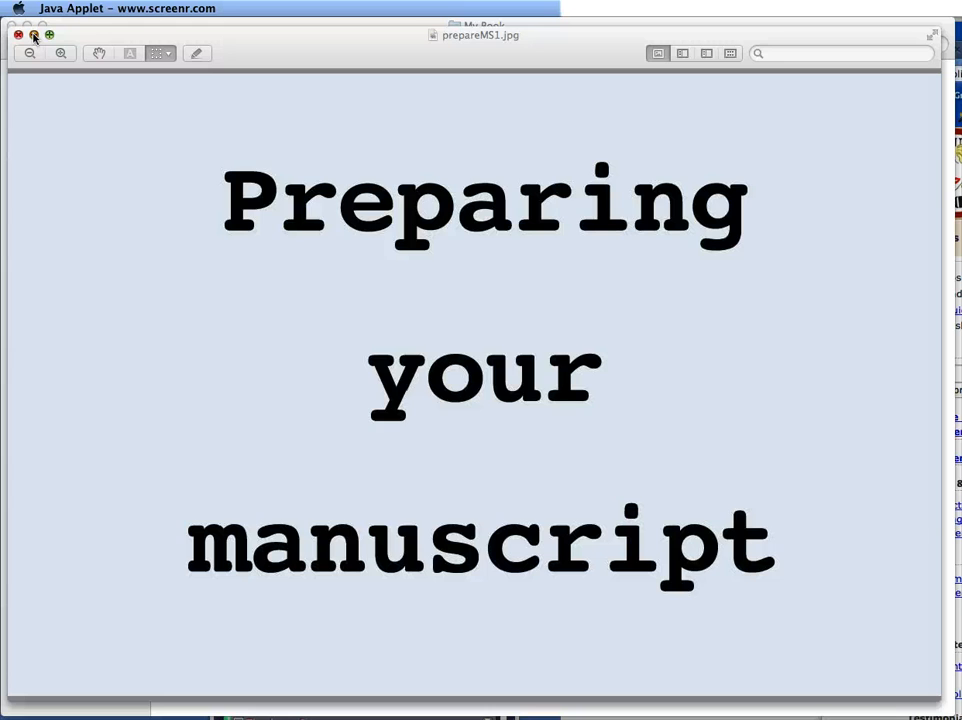
- Bring the Finder window forward showing the 3-0 KIT folder with My Book
left_click(16, 36)
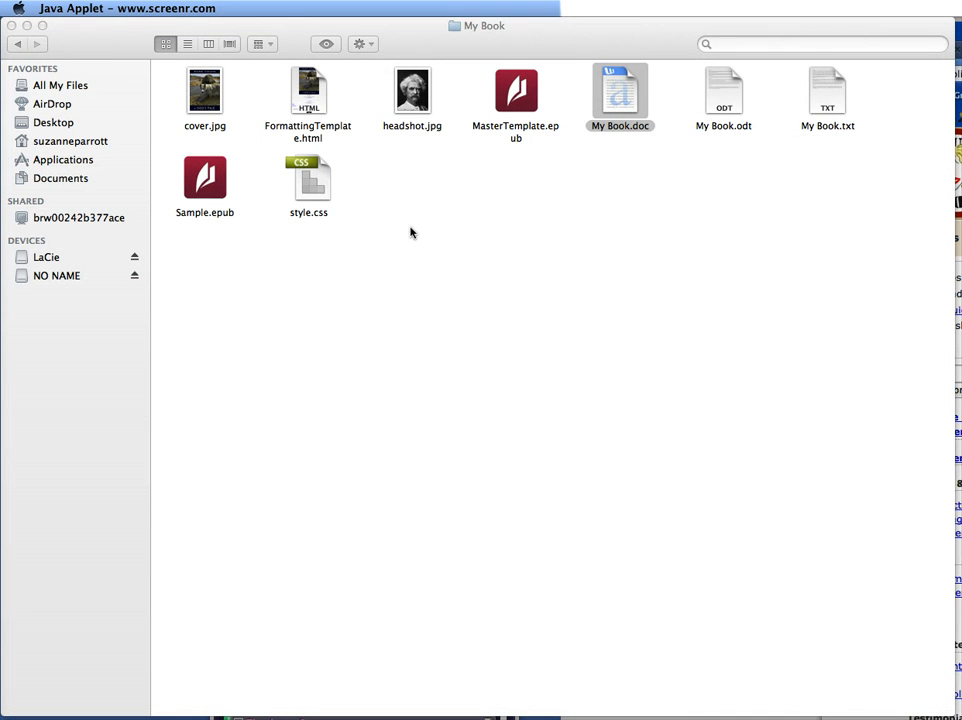
mouse_move(486, 28)
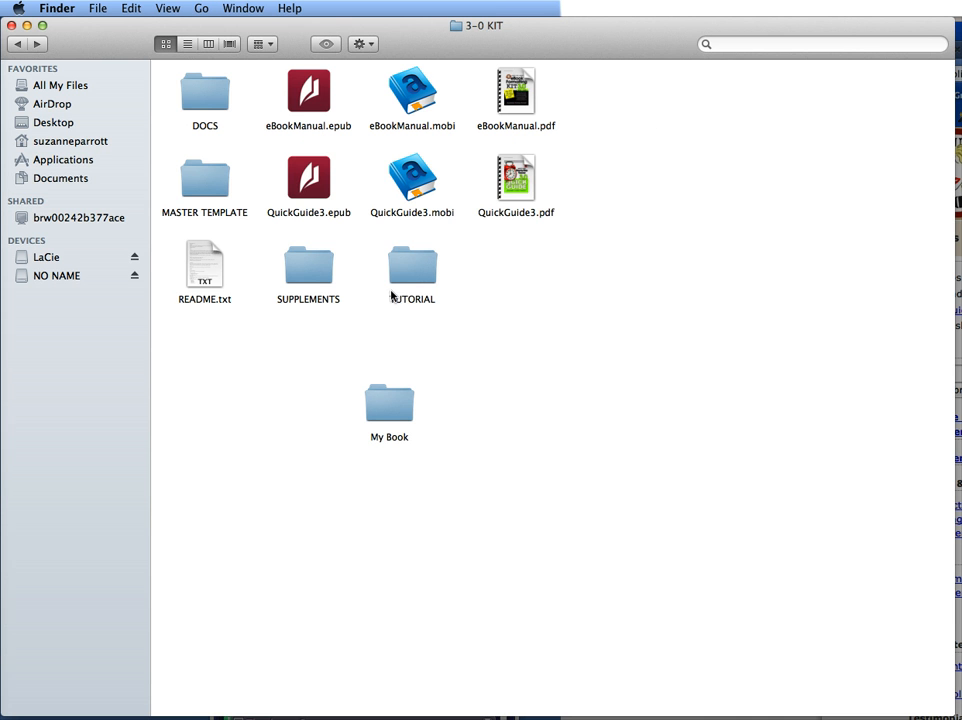
mouse_move(392, 412)
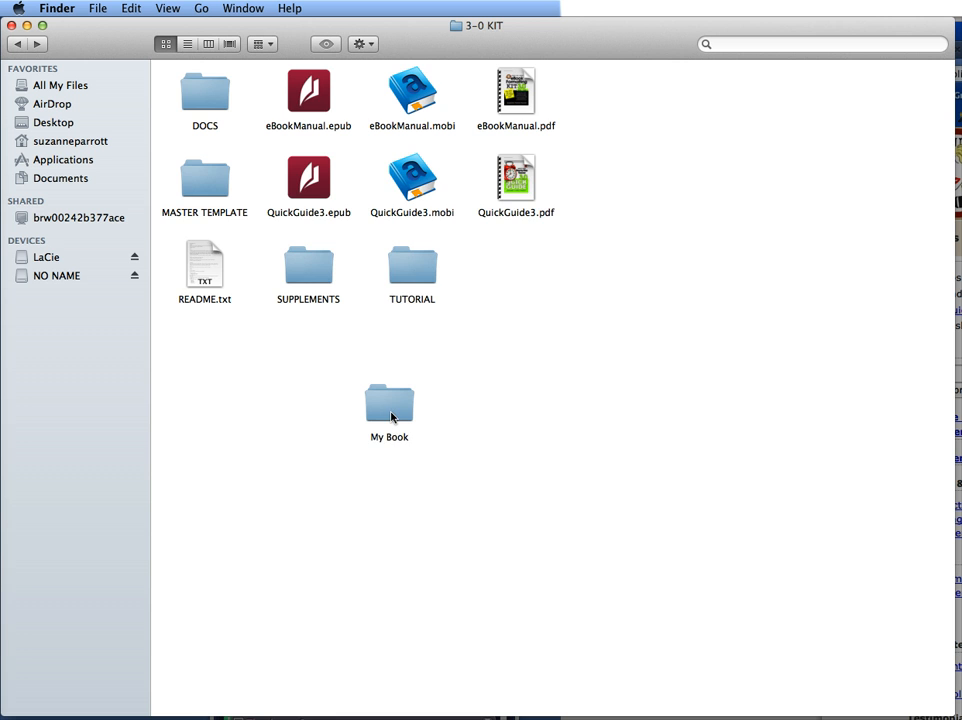
- Open the My Book folder to list its manuscript files, templates and stylesheet
double_click(388, 398)
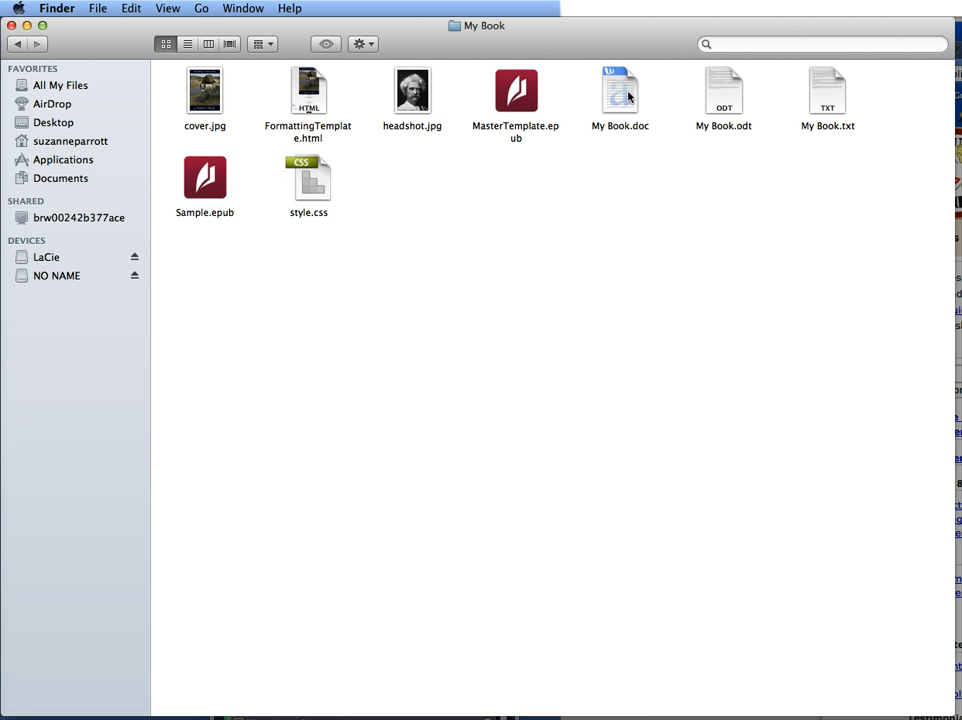
mouse_move(696, 94)
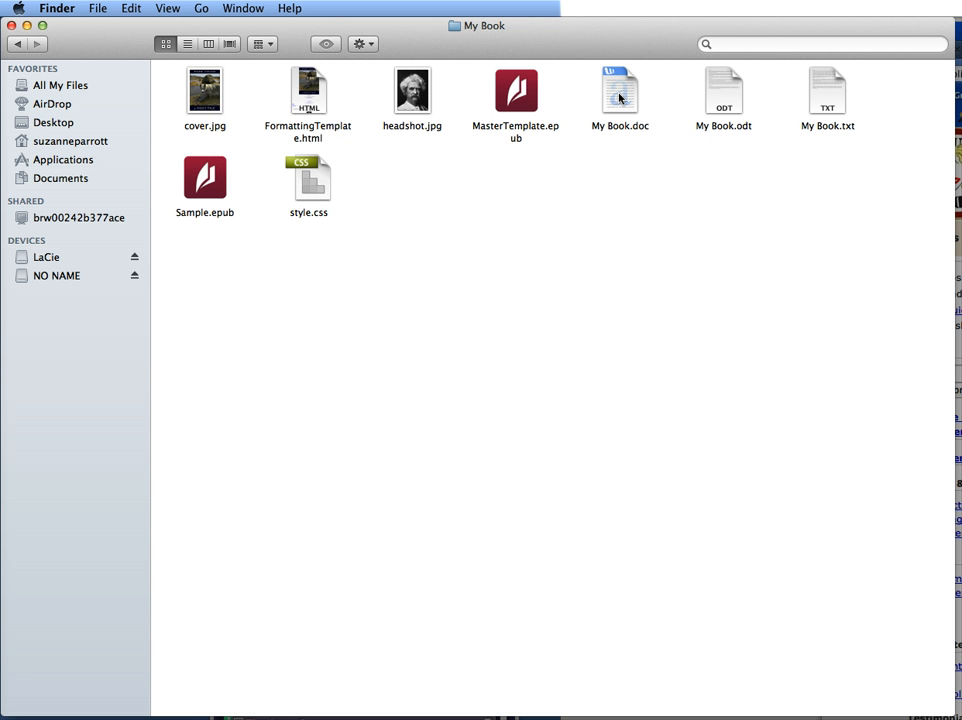
mouse_move(750, 132)
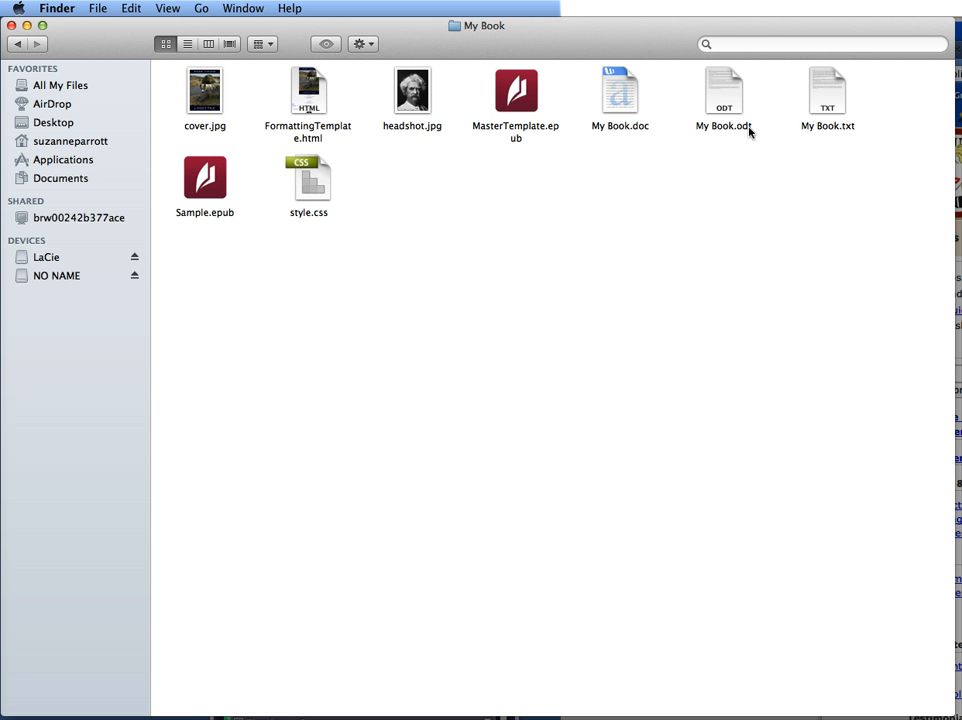
mouse_move(846, 138)
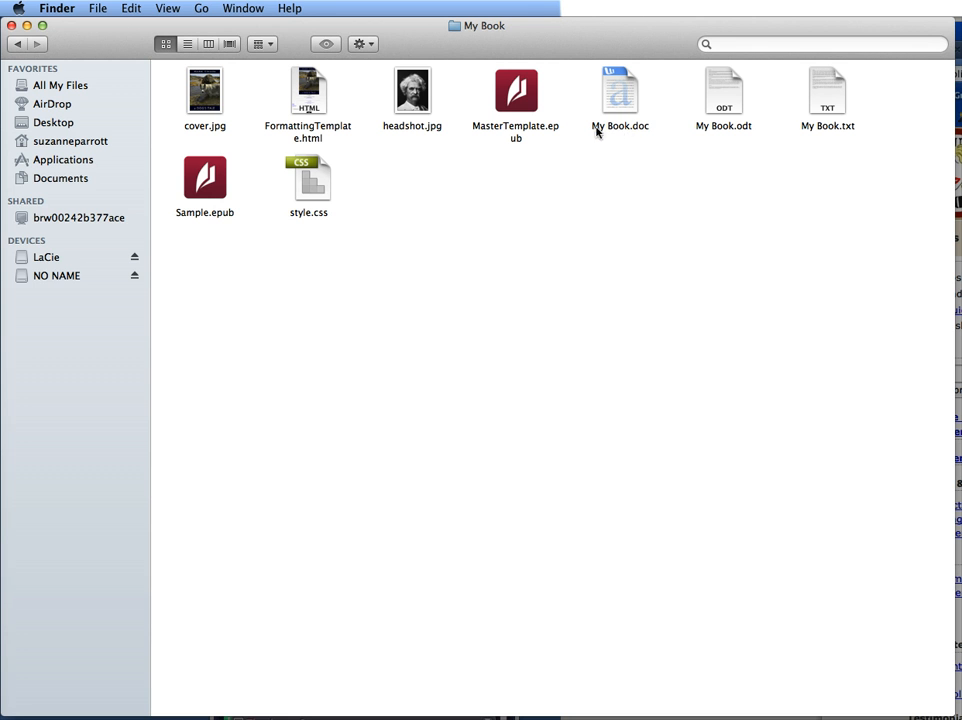
mouse_move(764, 136)
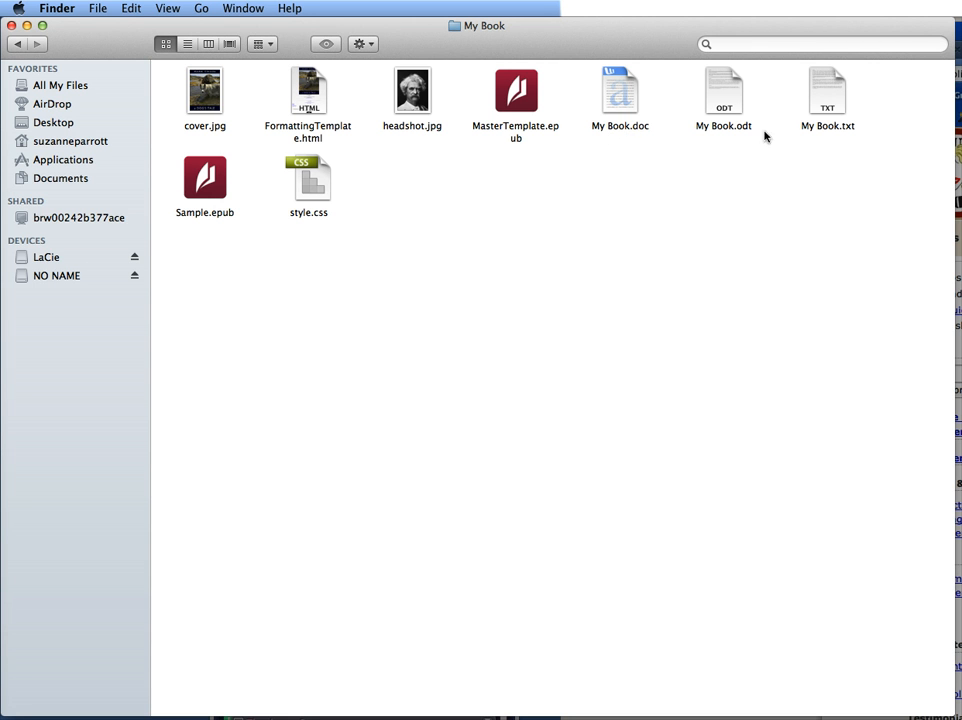
mouse_move(876, 132)
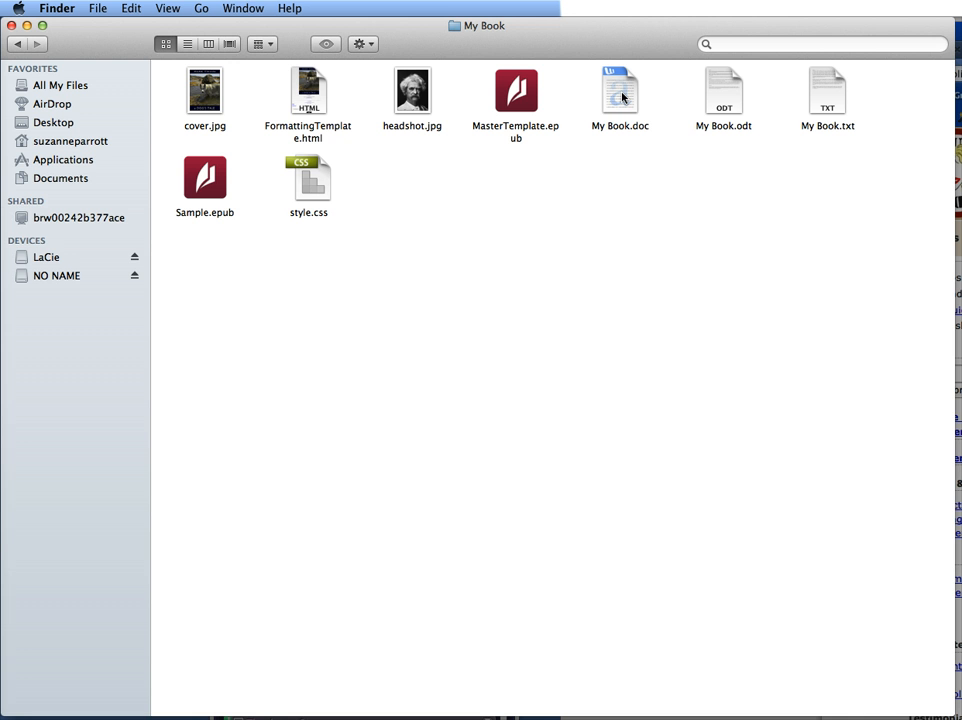
- Open My Book.doc in Word and place the insertion point at the CHAPTER I title
double_click(612, 88)
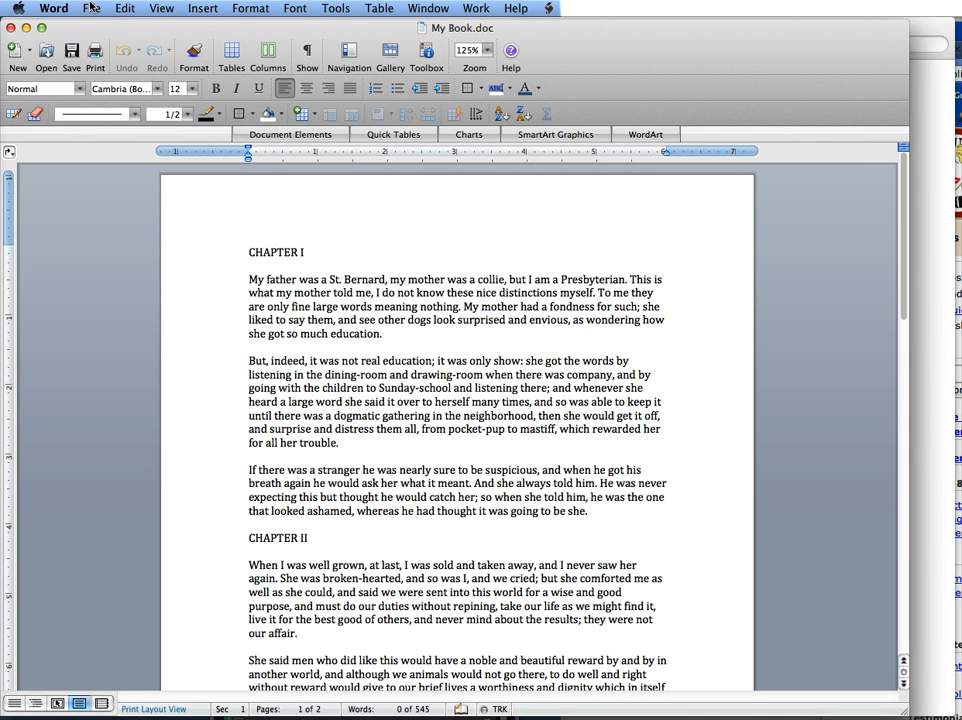
left_click(90, 8)
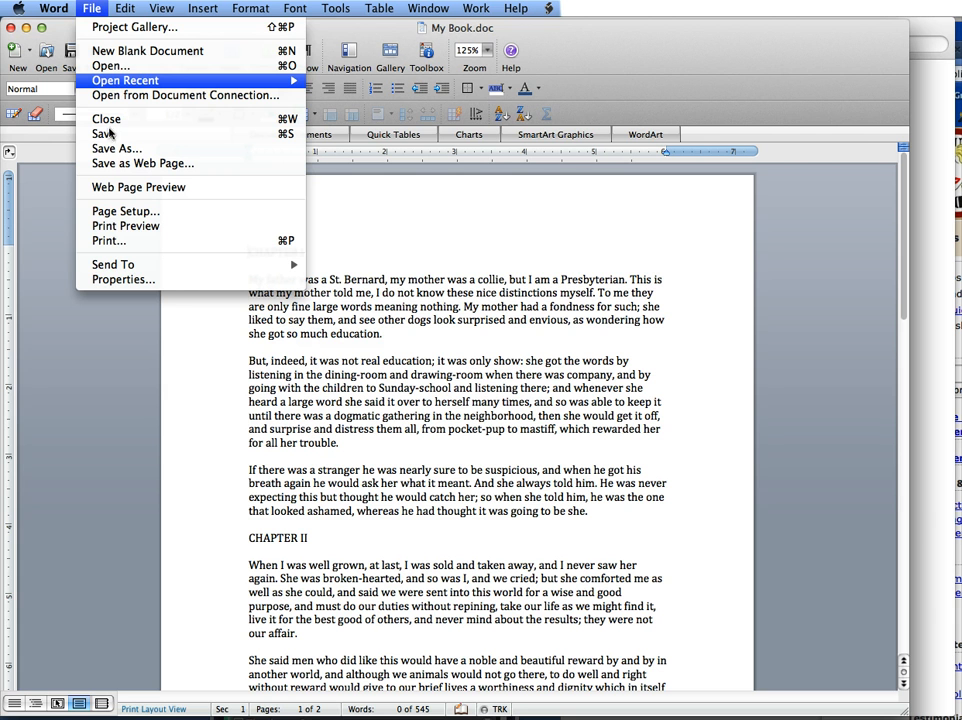
mouse_move(76, 368)
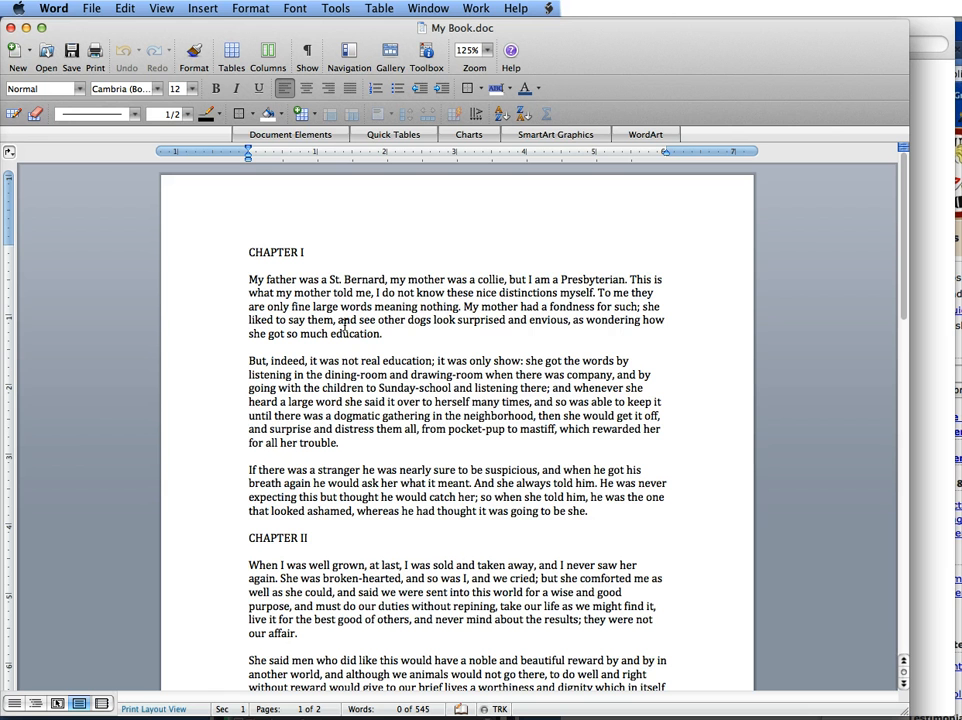
left_click(250, 252)
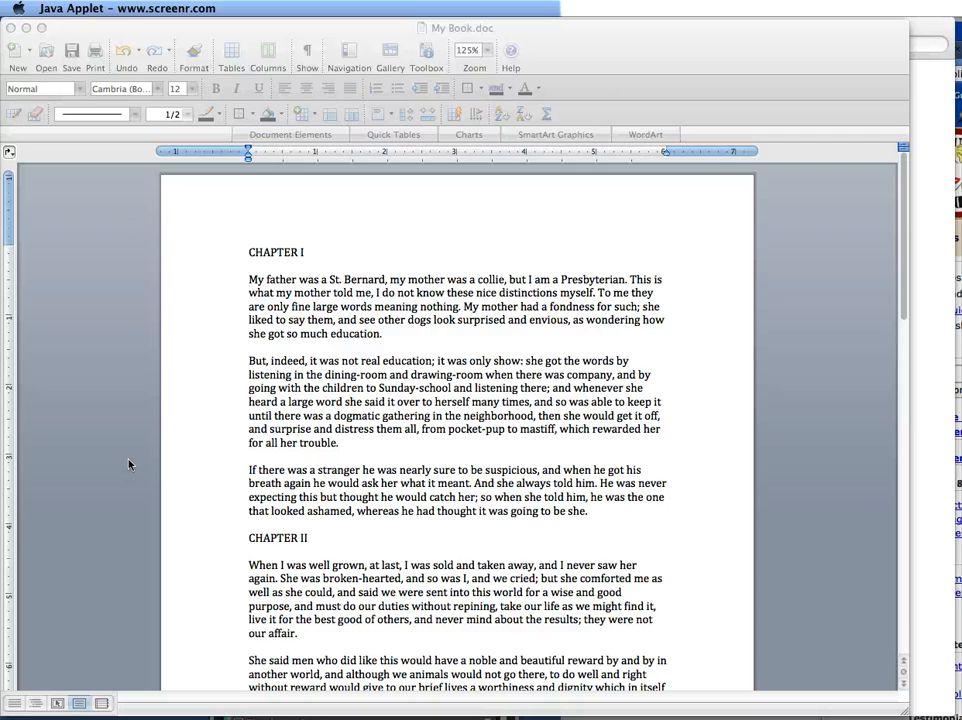
mouse_move(208, 314)
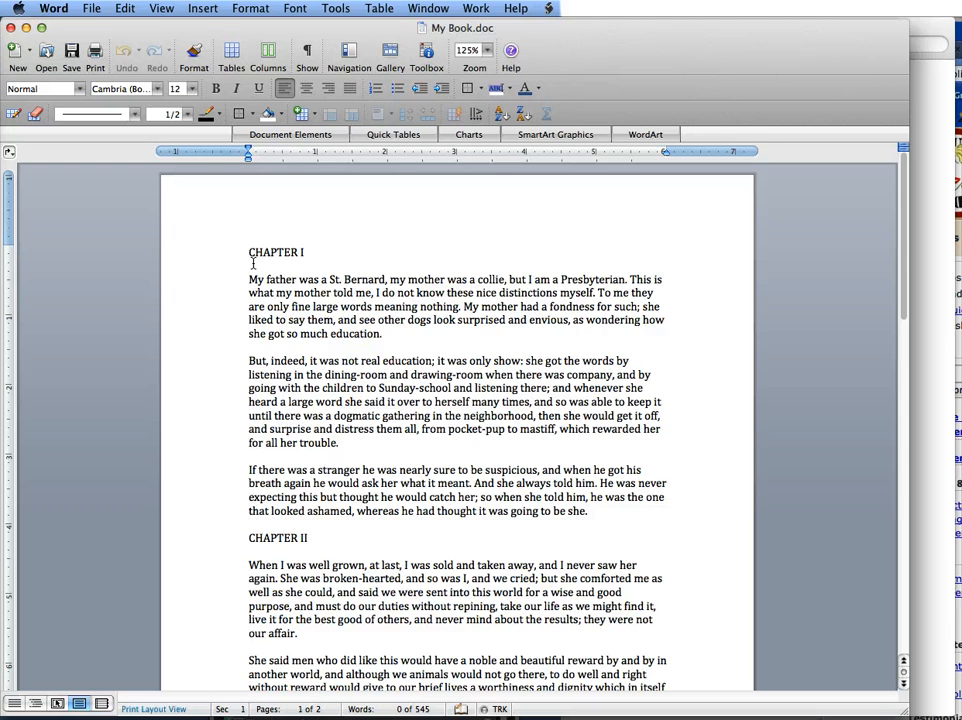
left_click(248, 252)
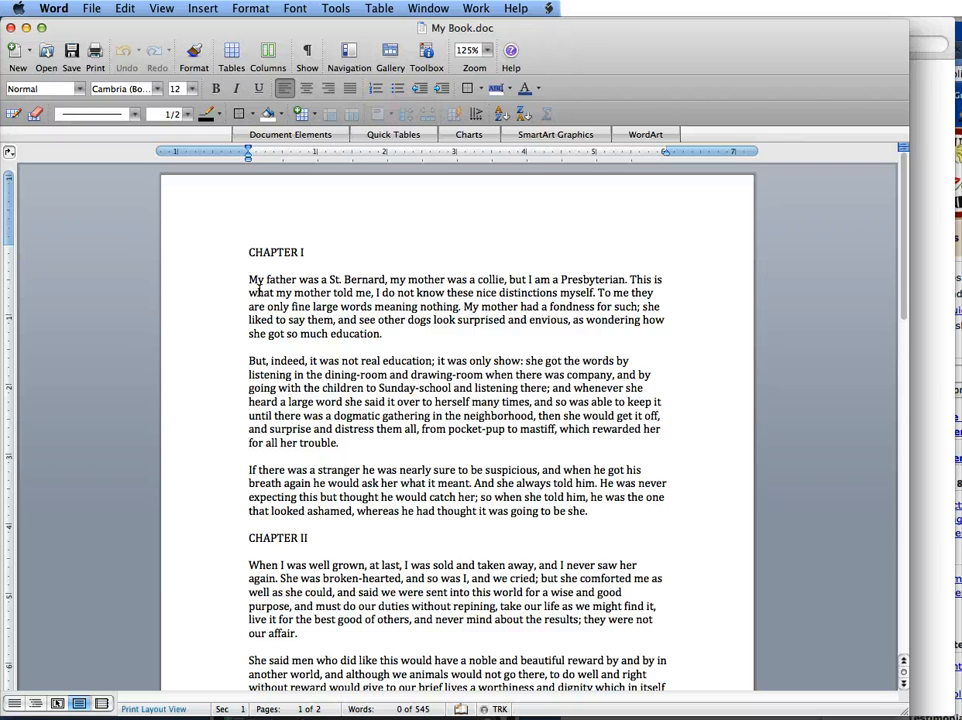
left_click(248, 252)
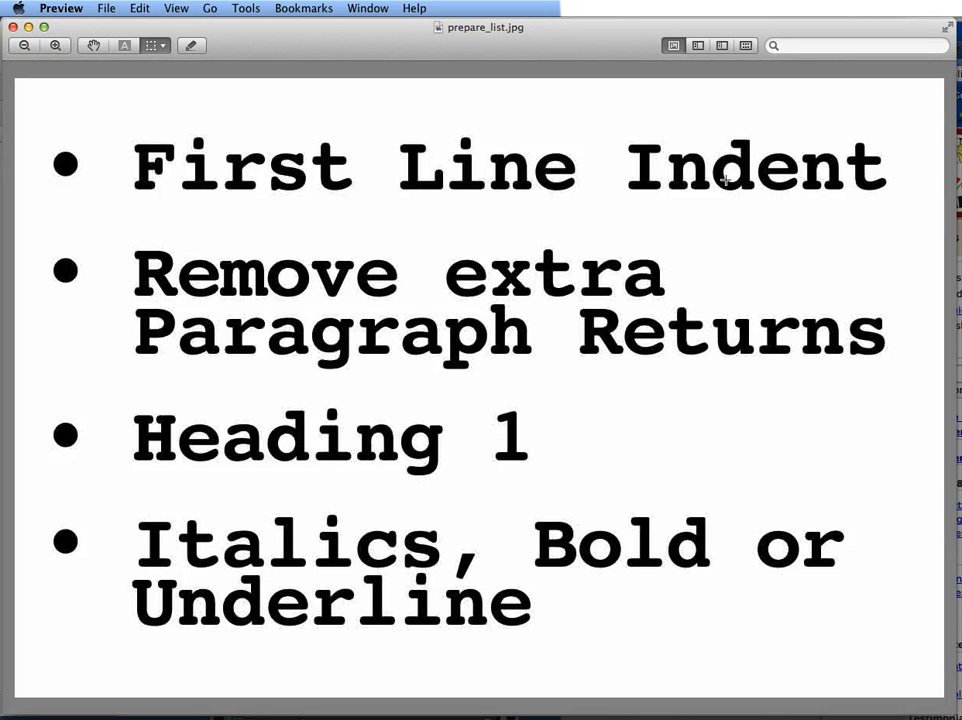
mouse_move(736, 190)
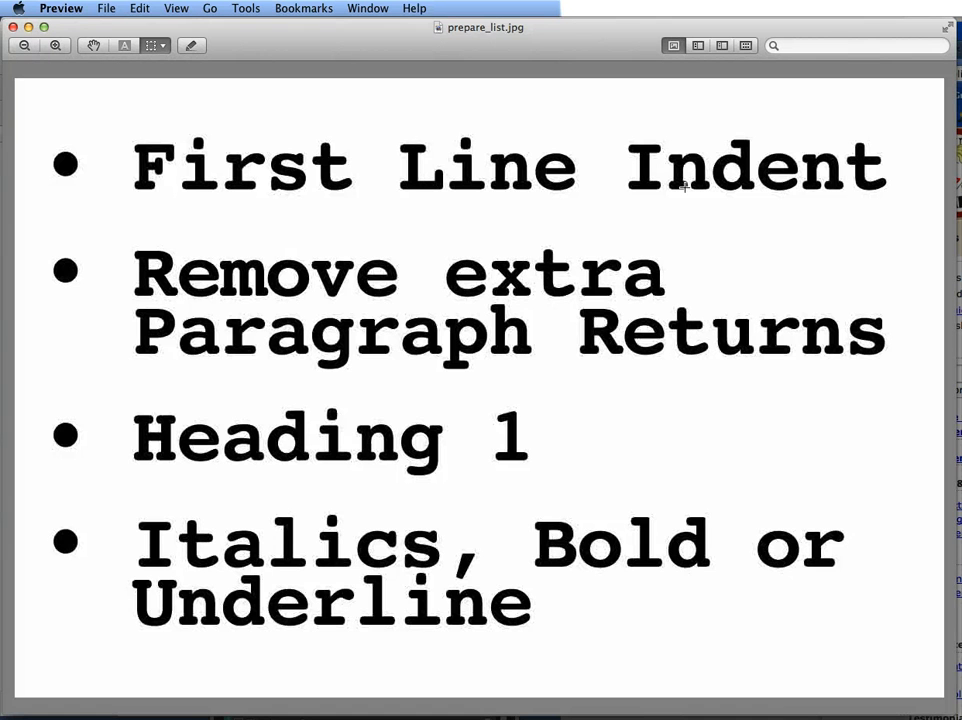
mouse_move(344, 340)
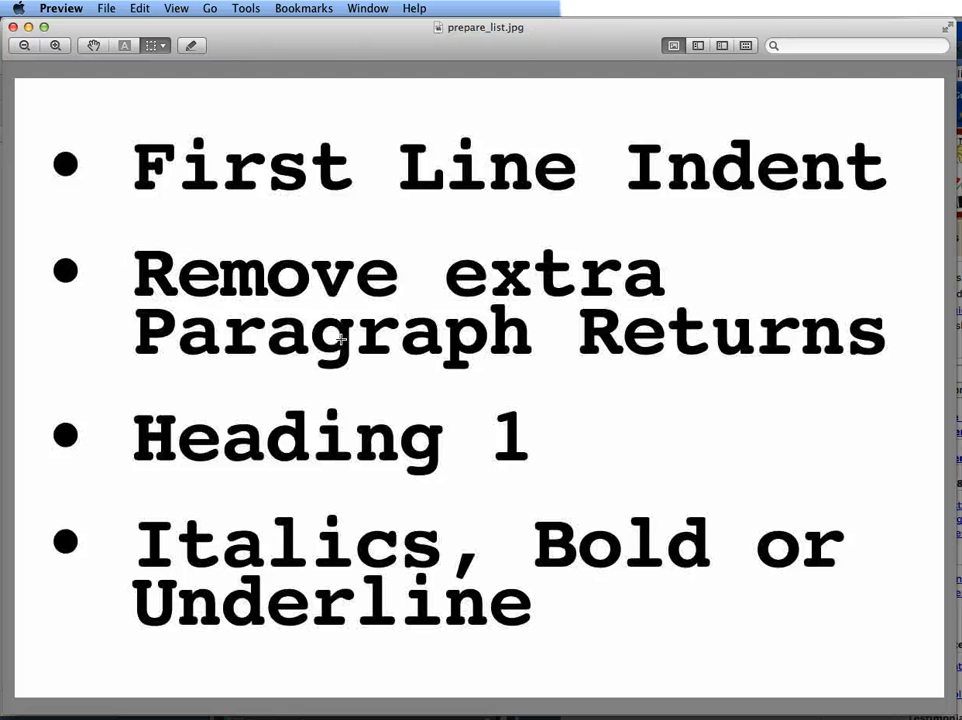
mouse_move(338, 444)
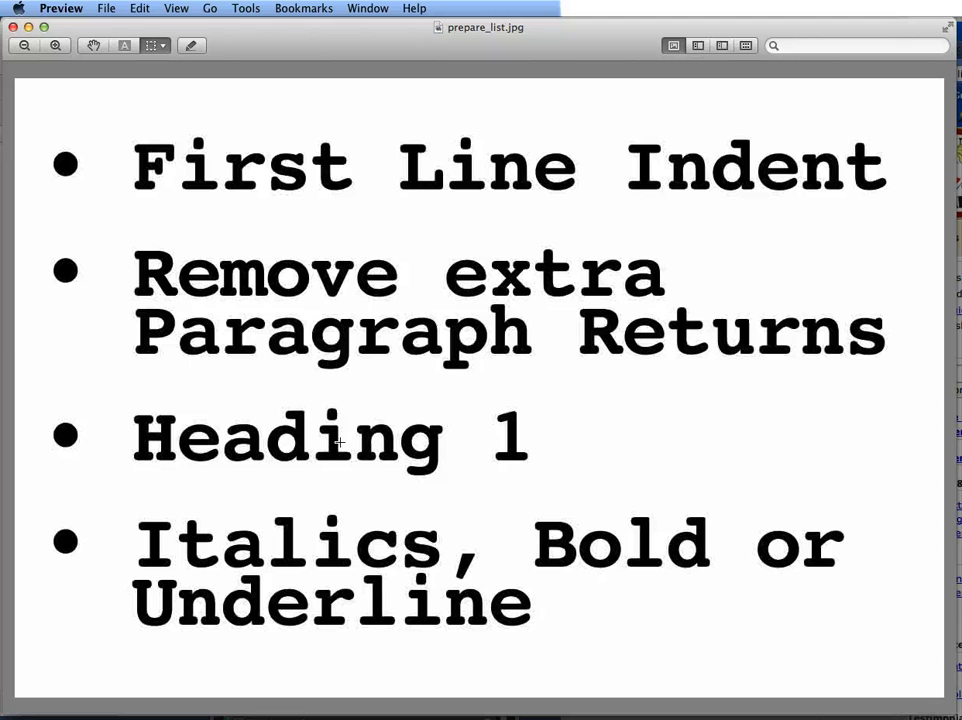
mouse_move(404, 552)
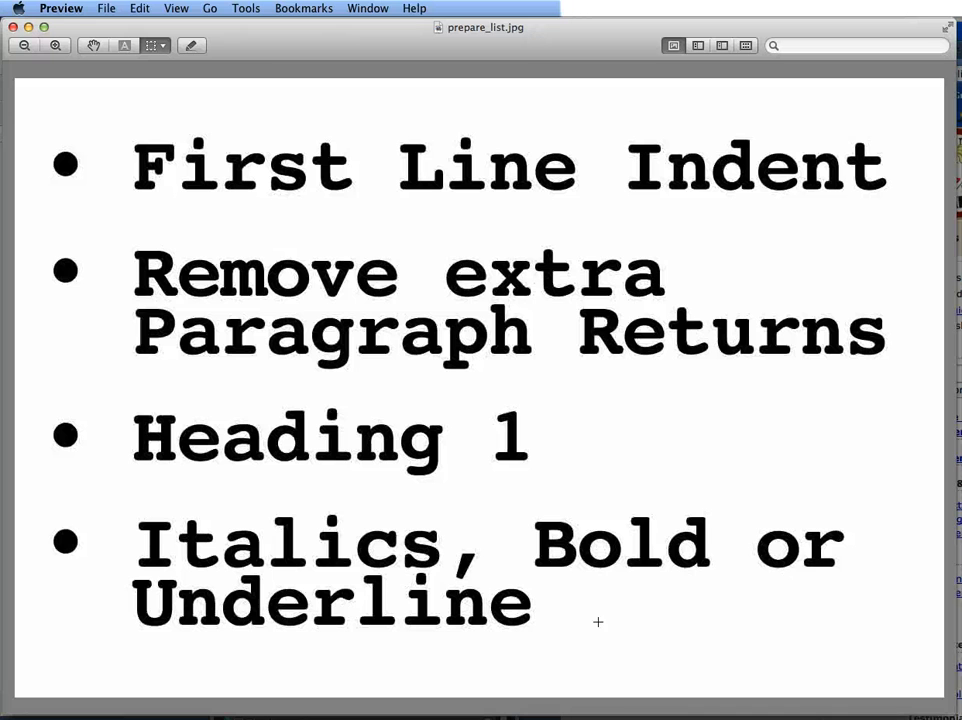
mouse_move(190, 198)
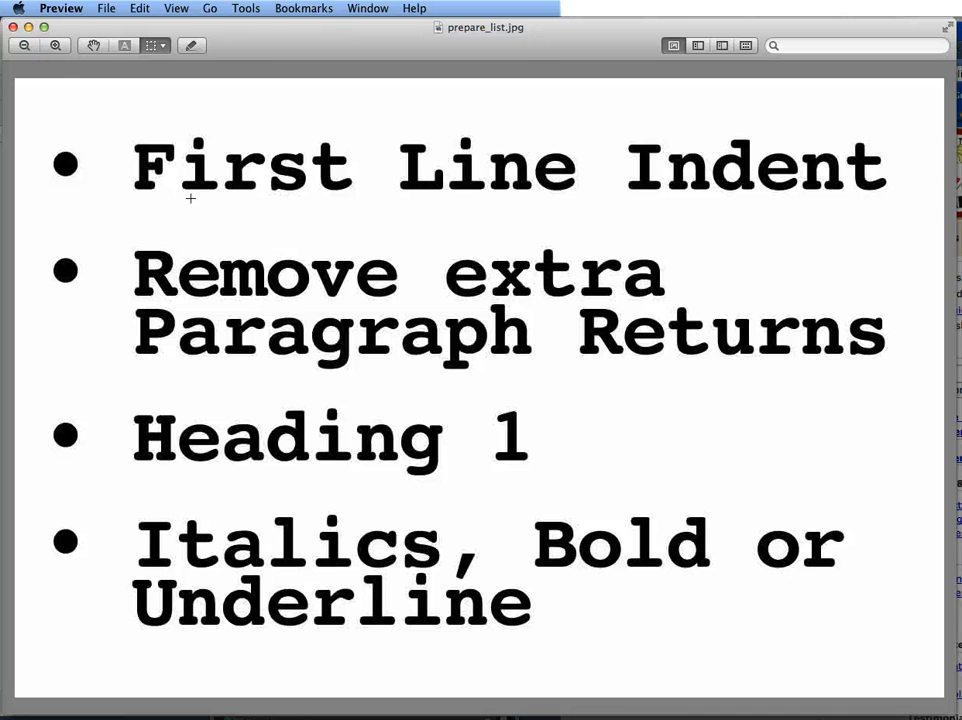
mouse_move(30, 28)
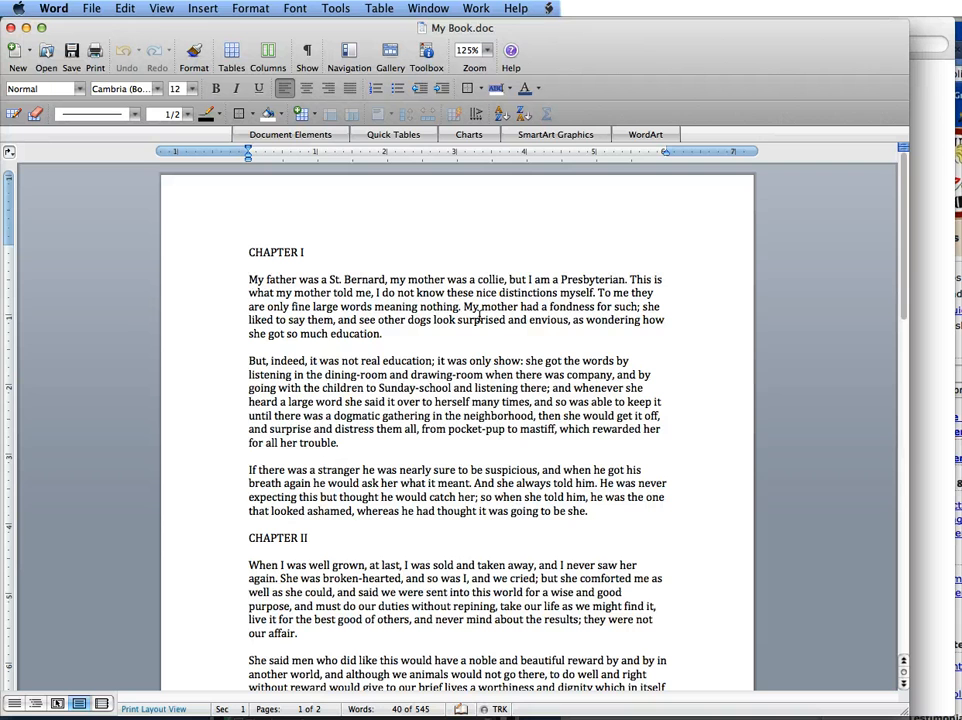
- Select the whole manuscript and apply a 0.5-inch first-line indent to every paragraph
key("cmd+a")
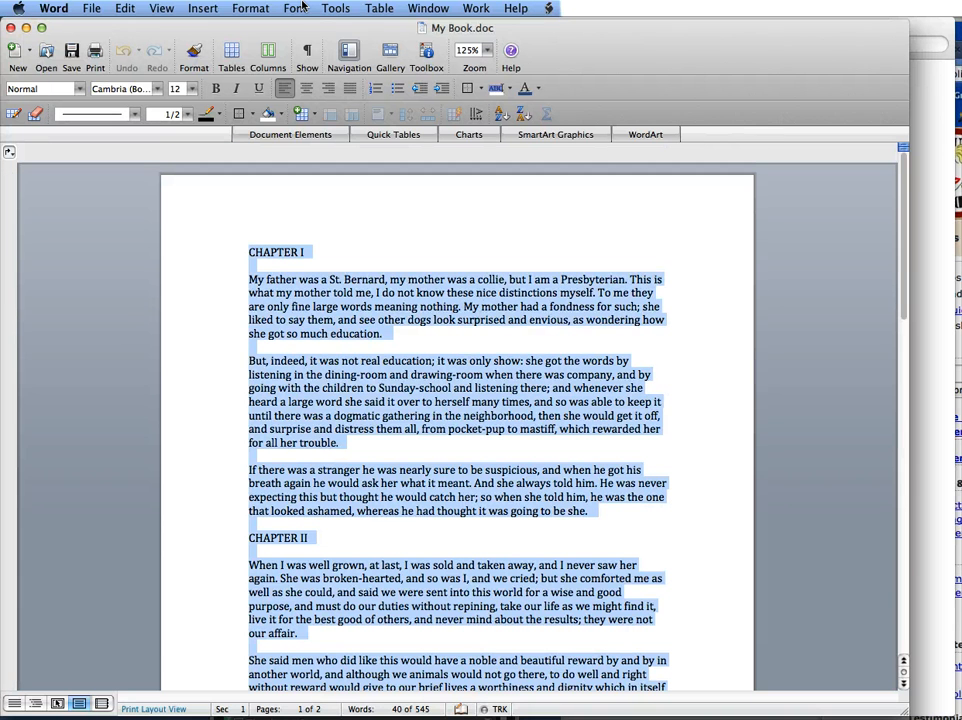
left_click(254, 8)
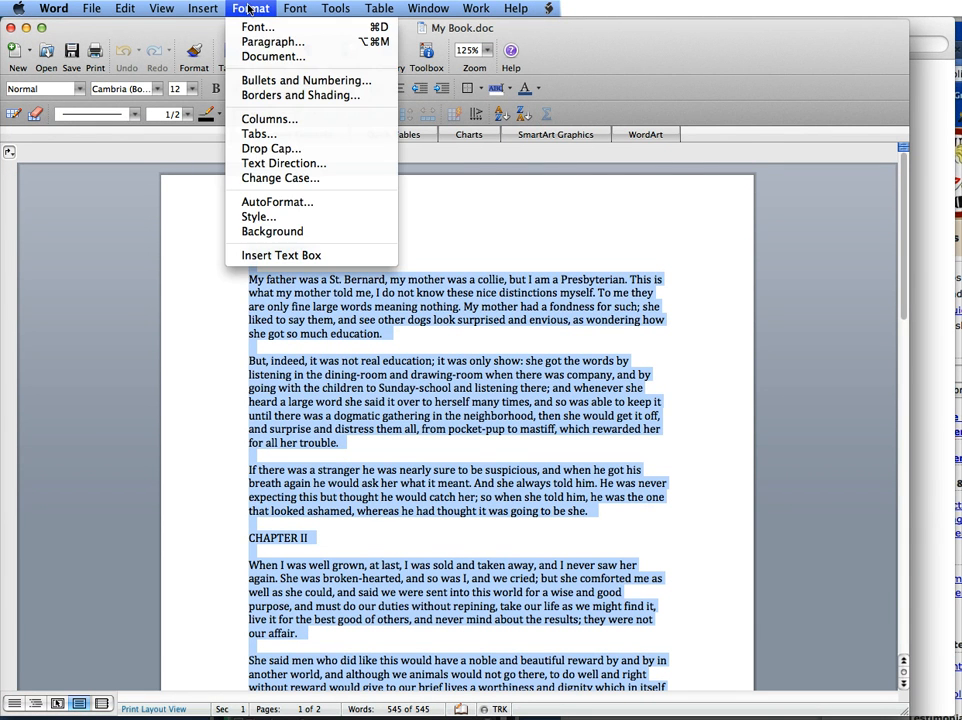
left_click(282, 40)
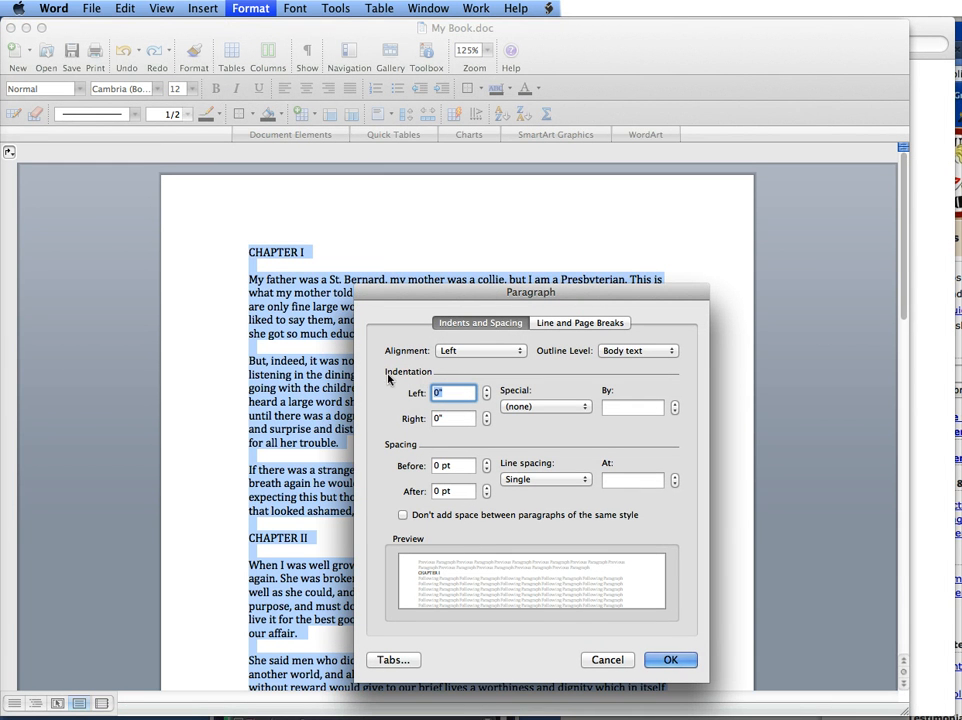
mouse_move(424, 382)
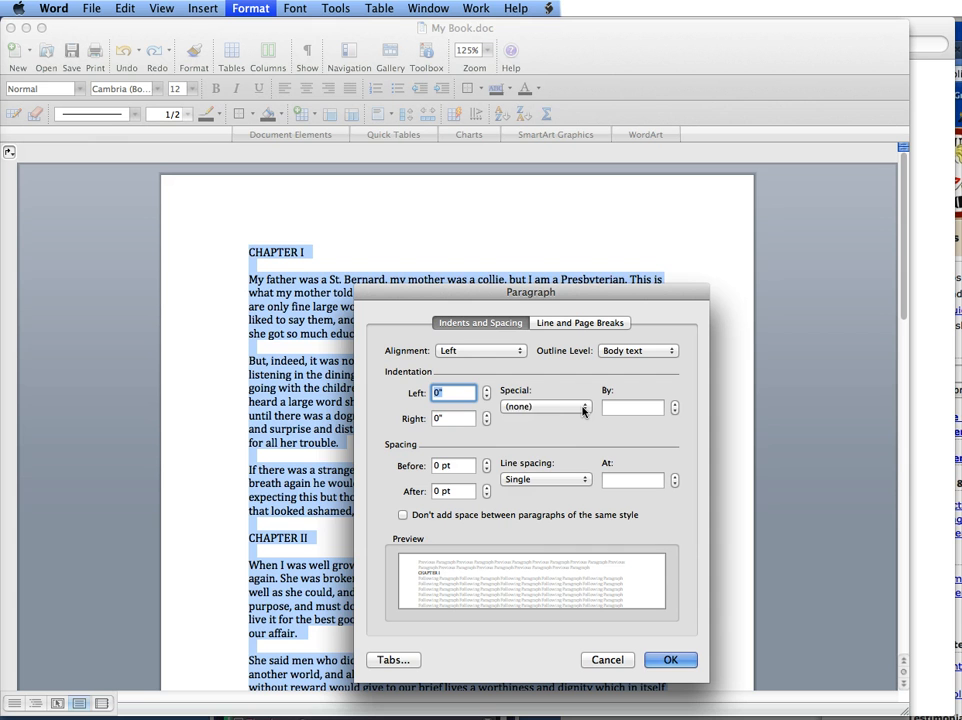
left_click(540, 408)
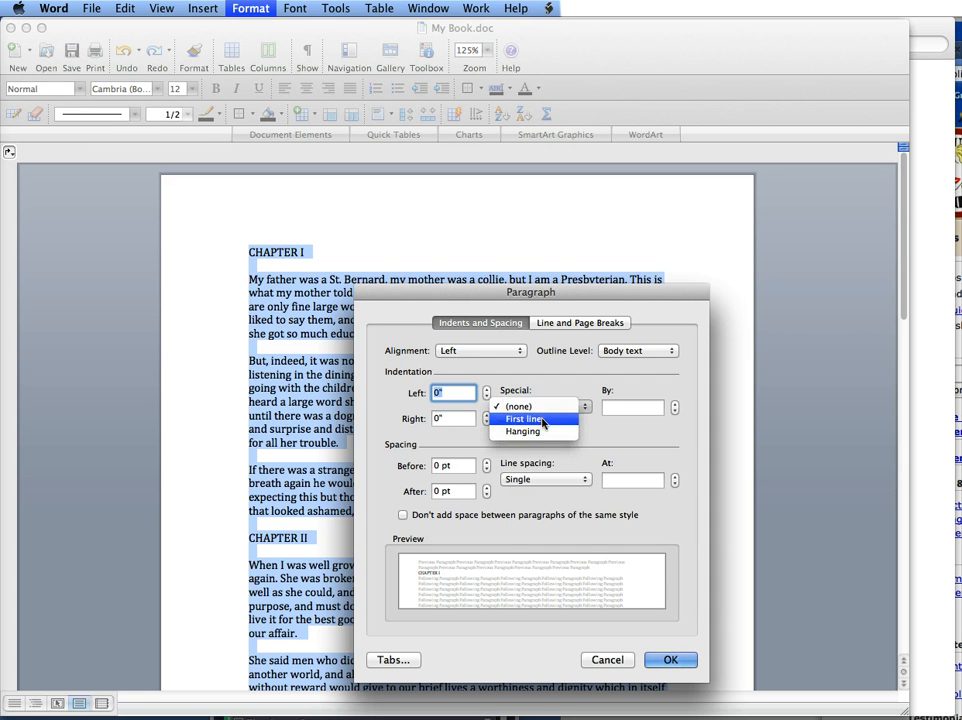
left_click(528, 418)
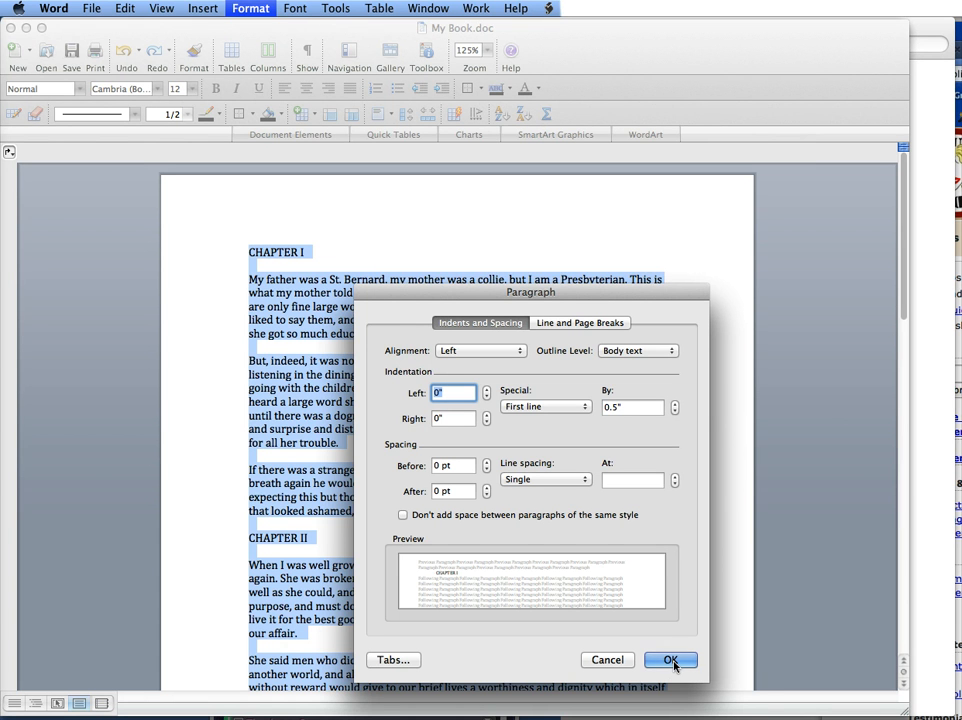
left_click(664, 660)
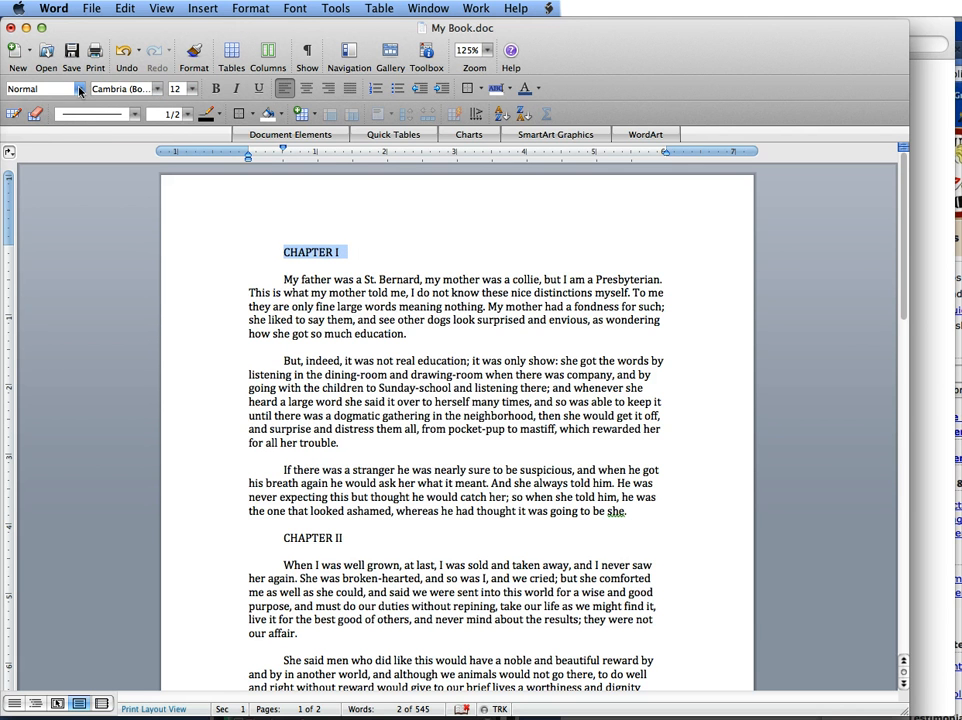
- Apply the Heading 1 style to the CHAPTER I and CHAPTER II titles
left_click(80, 88)
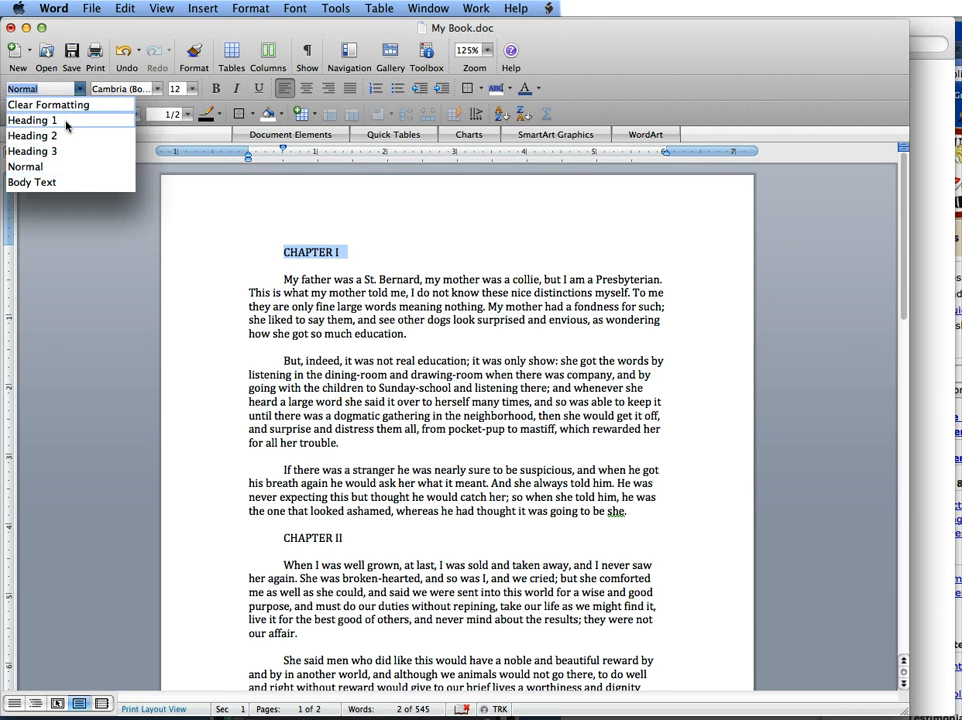
left_click(30, 120)
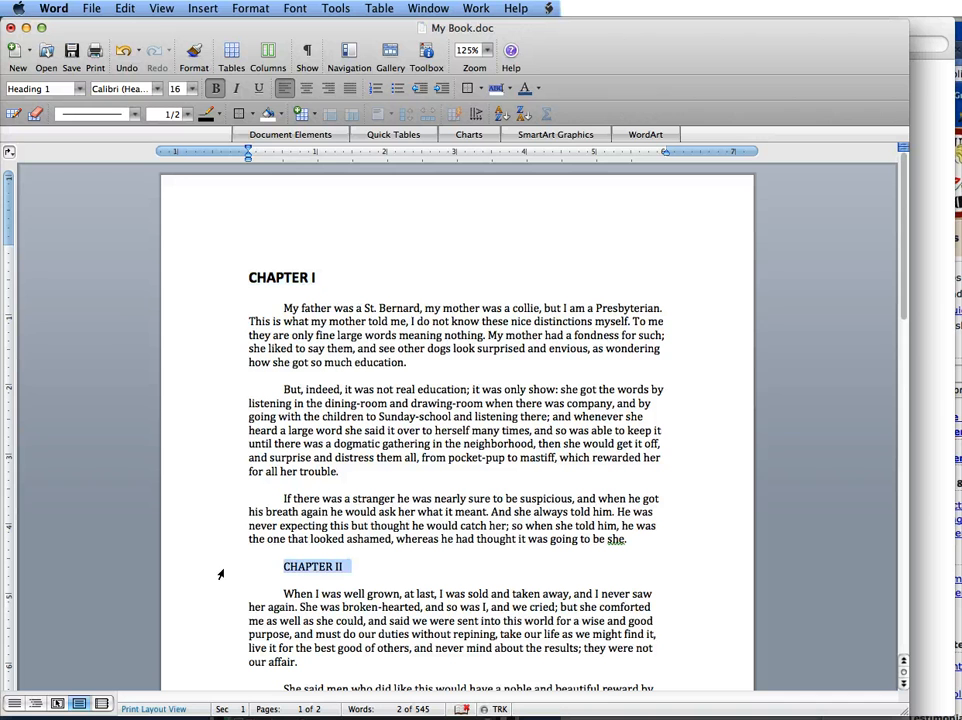
left_click(72, 88)
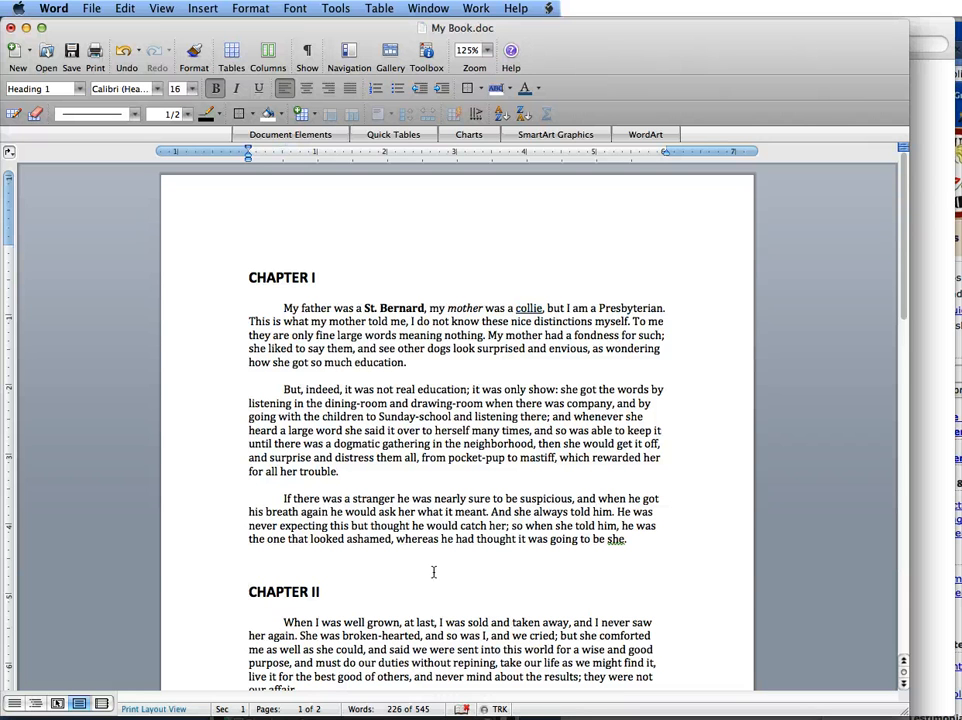
- Place the insertion point where chapter one should end, before CHAPTER II
left_click(250, 592)
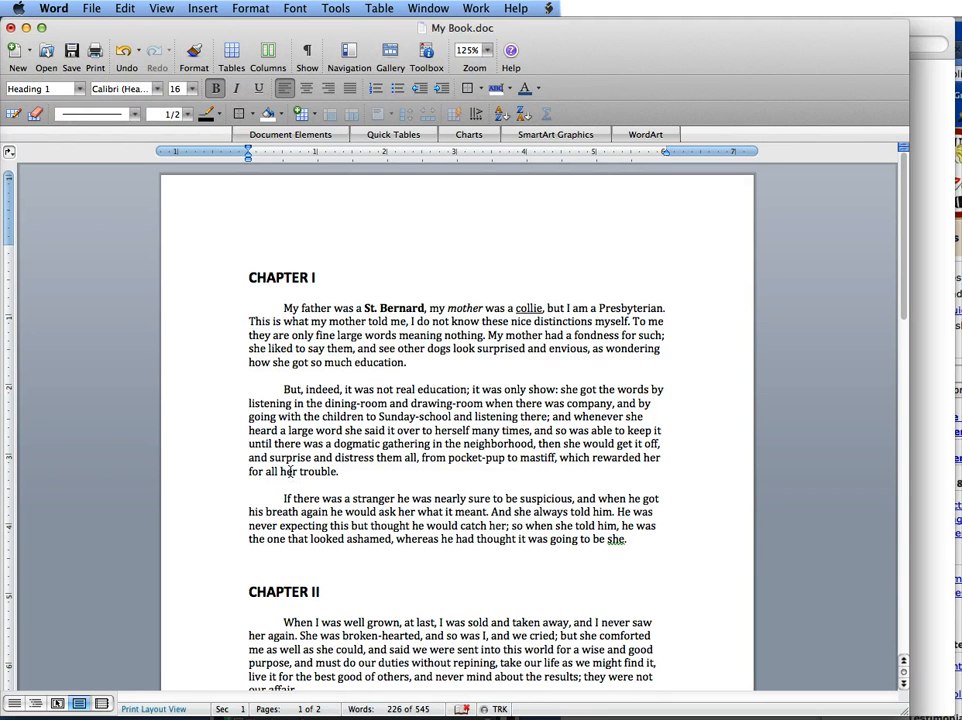
- Insert a page break before CHAPTER II and show paragraph and page break marks
left_click(202, 8)
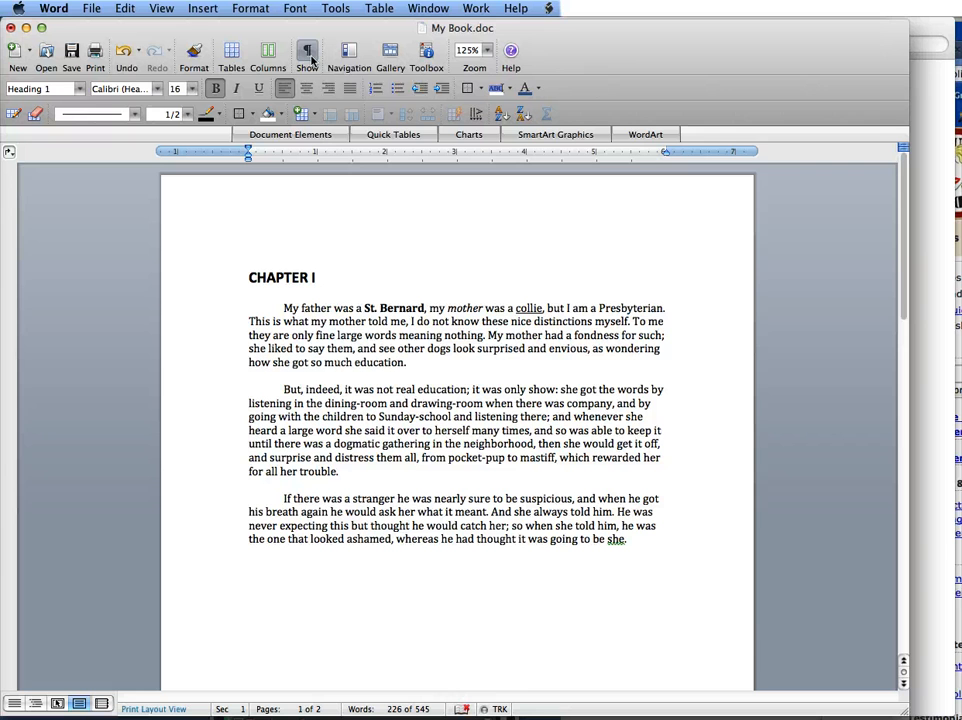
left_click(308, 50)
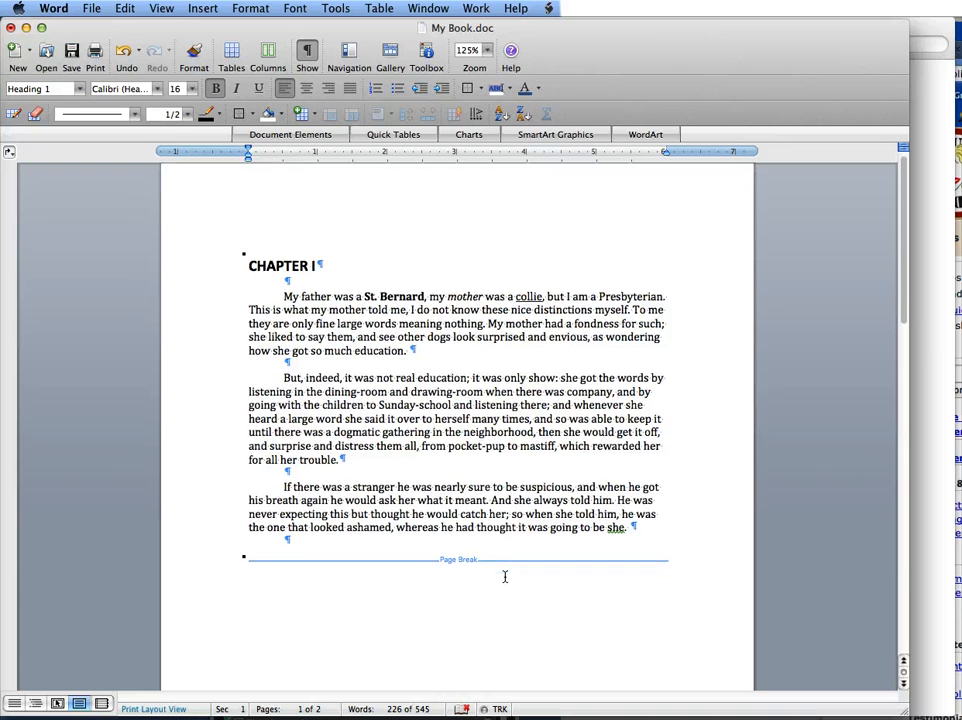
scroll("down", 3)
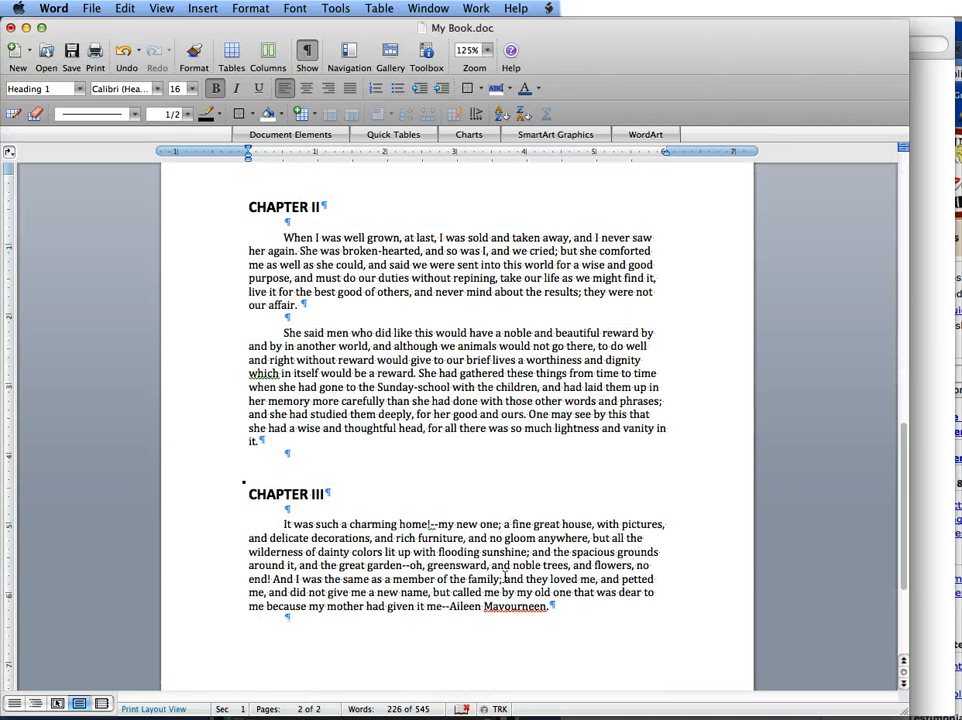